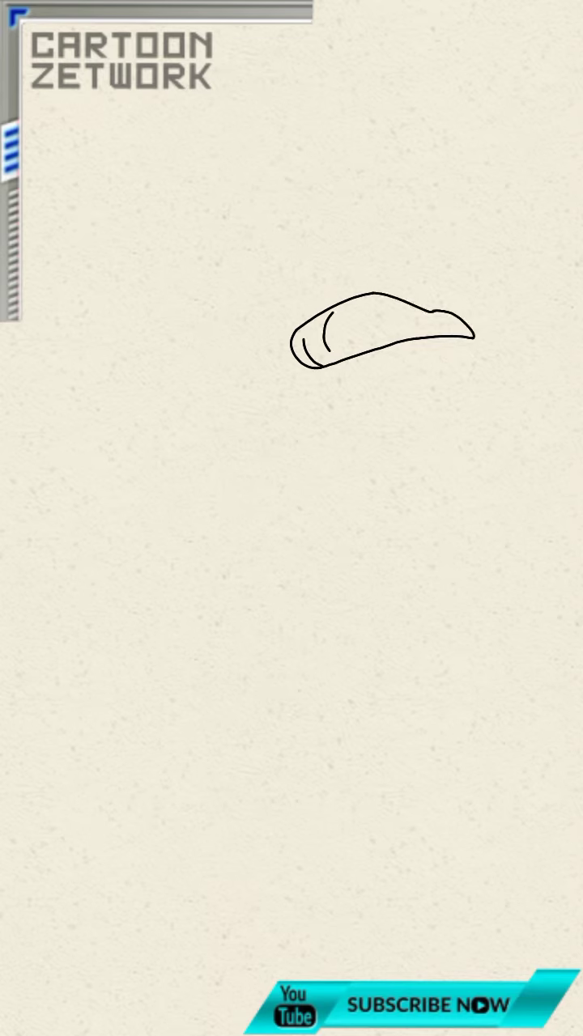
# - Draw a short curved detail stroke inside the left end of the outline shape
pyautogui.moveTo(380, 311); pyautogui.dragTo(396, 356)
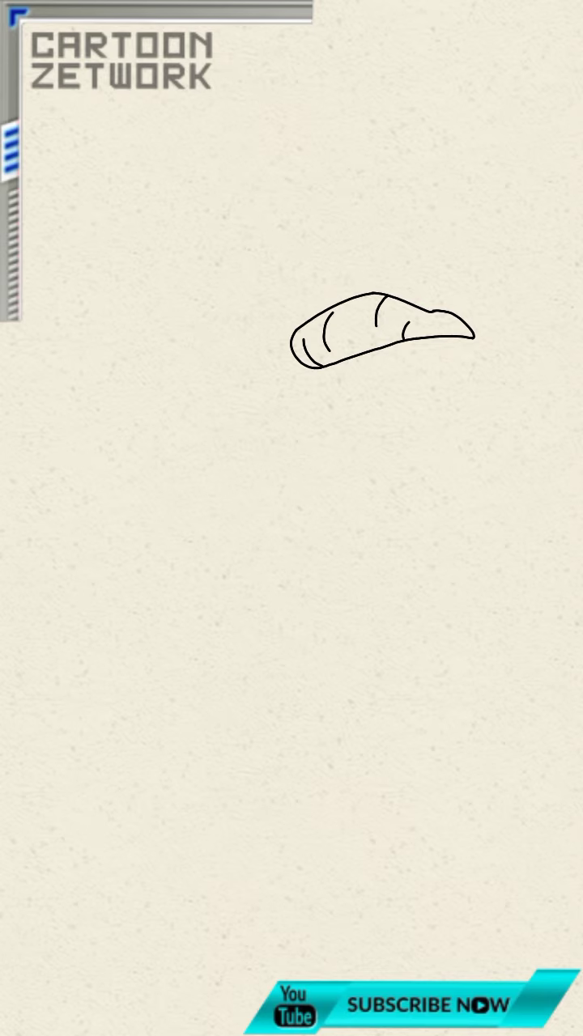